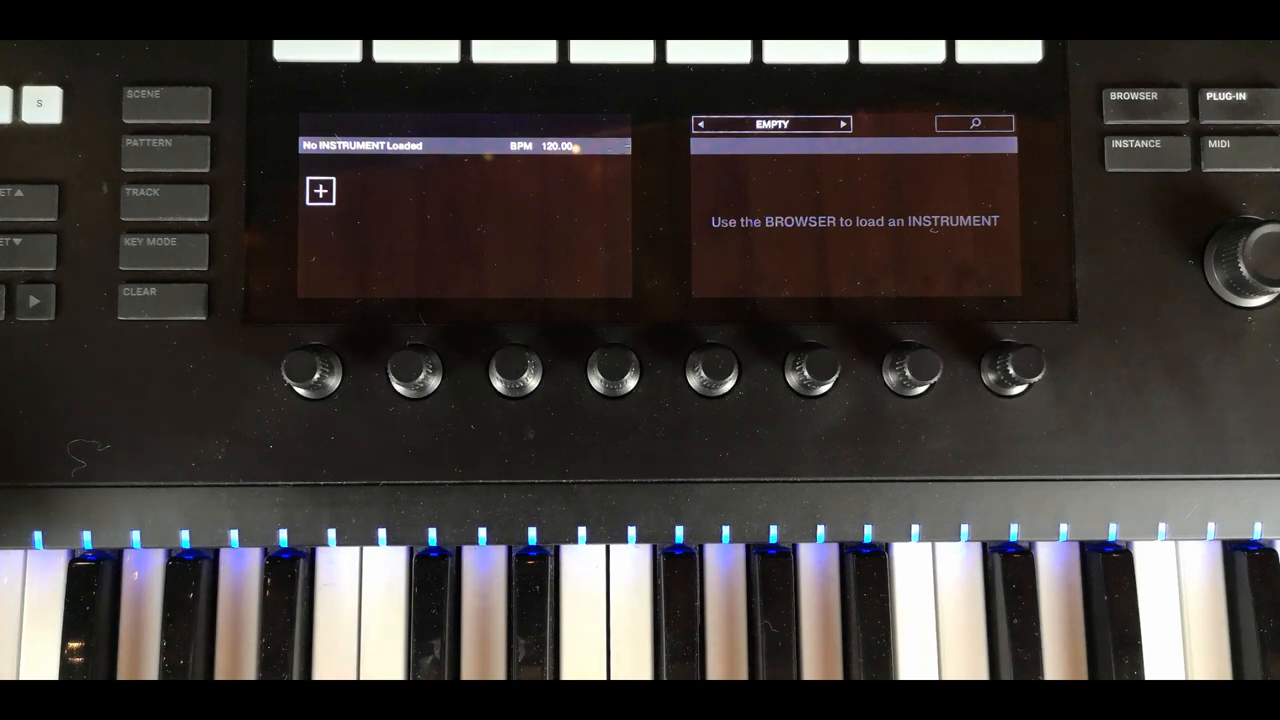
Select the Evolve Mutations product so only its 278 presets are listed
click(1132, 96)
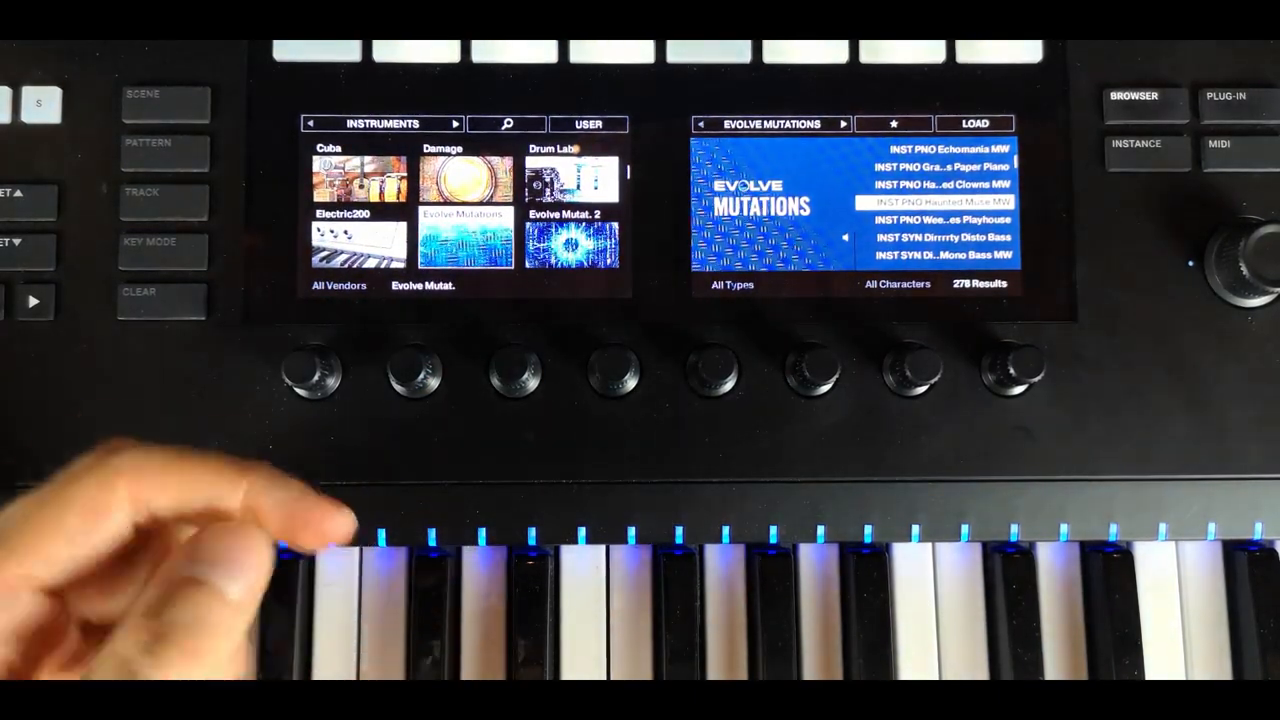
Choose the Sampled Instruments category with All Products, showing 5056 presets
key(shift)
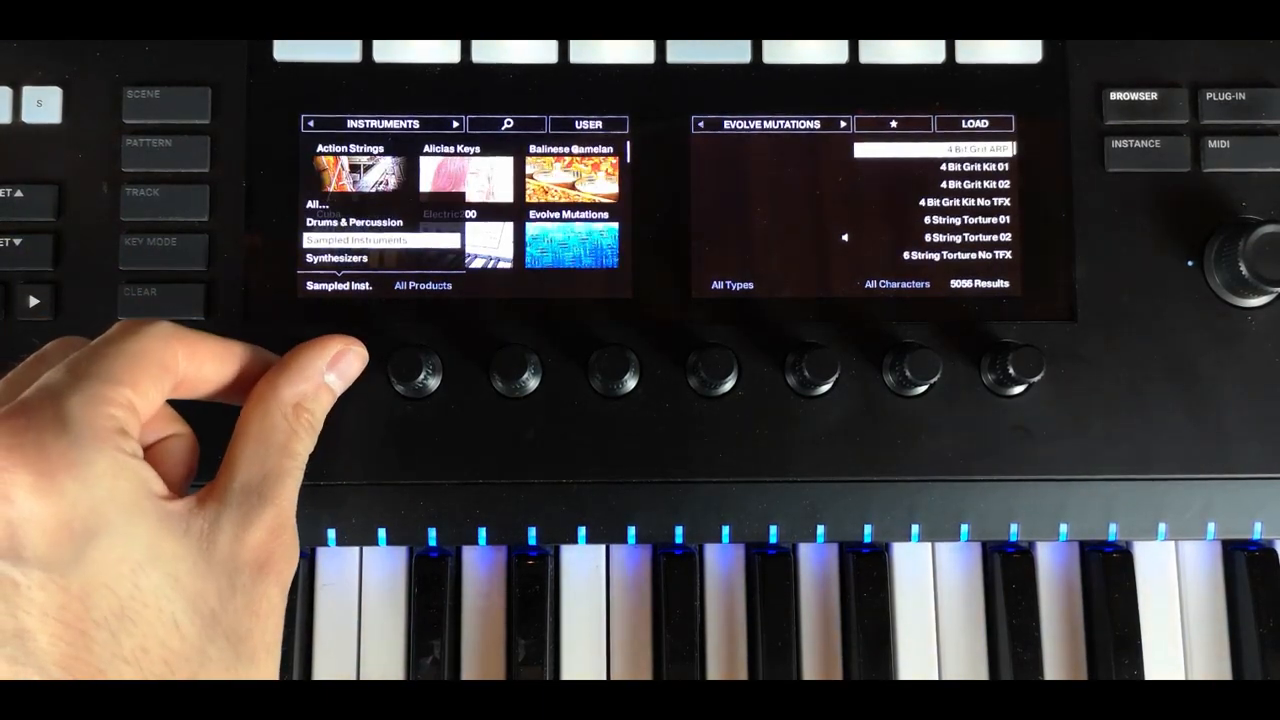
click(336, 258)
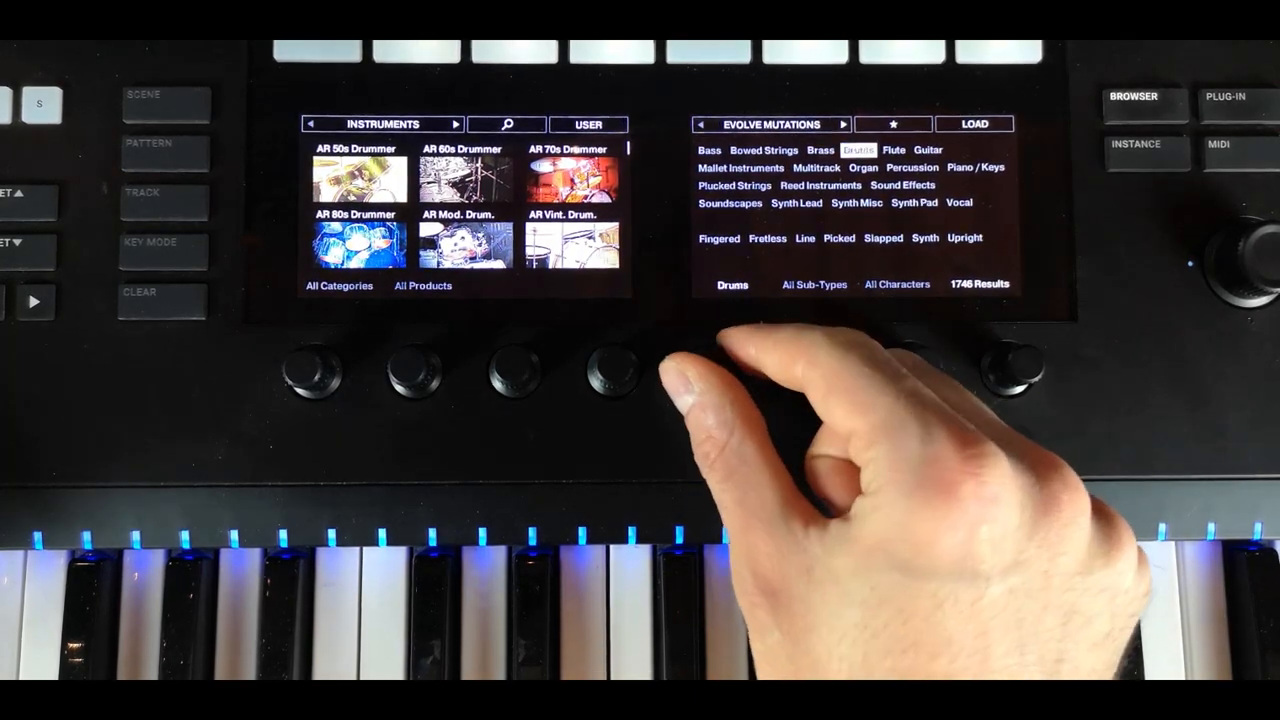
Step the Type filter through Piano / Keys and Soundscapes to land on Organ
click(976, 168)
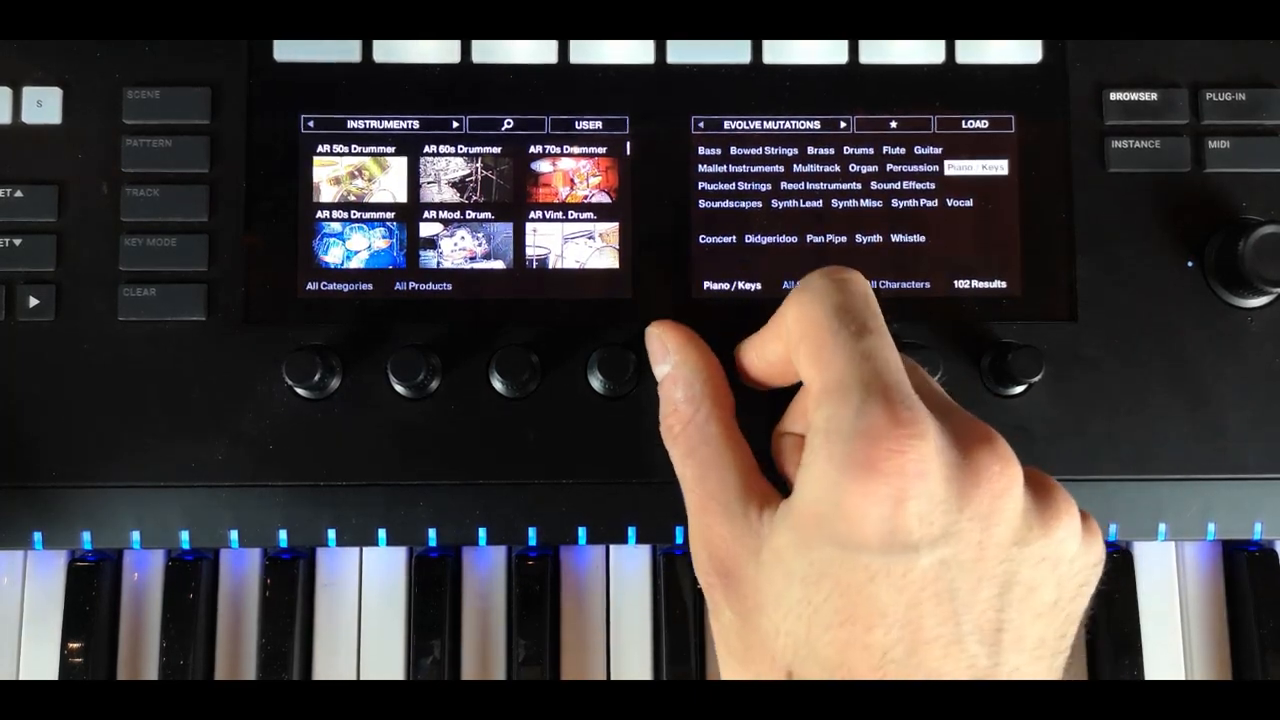
click(732, 204)
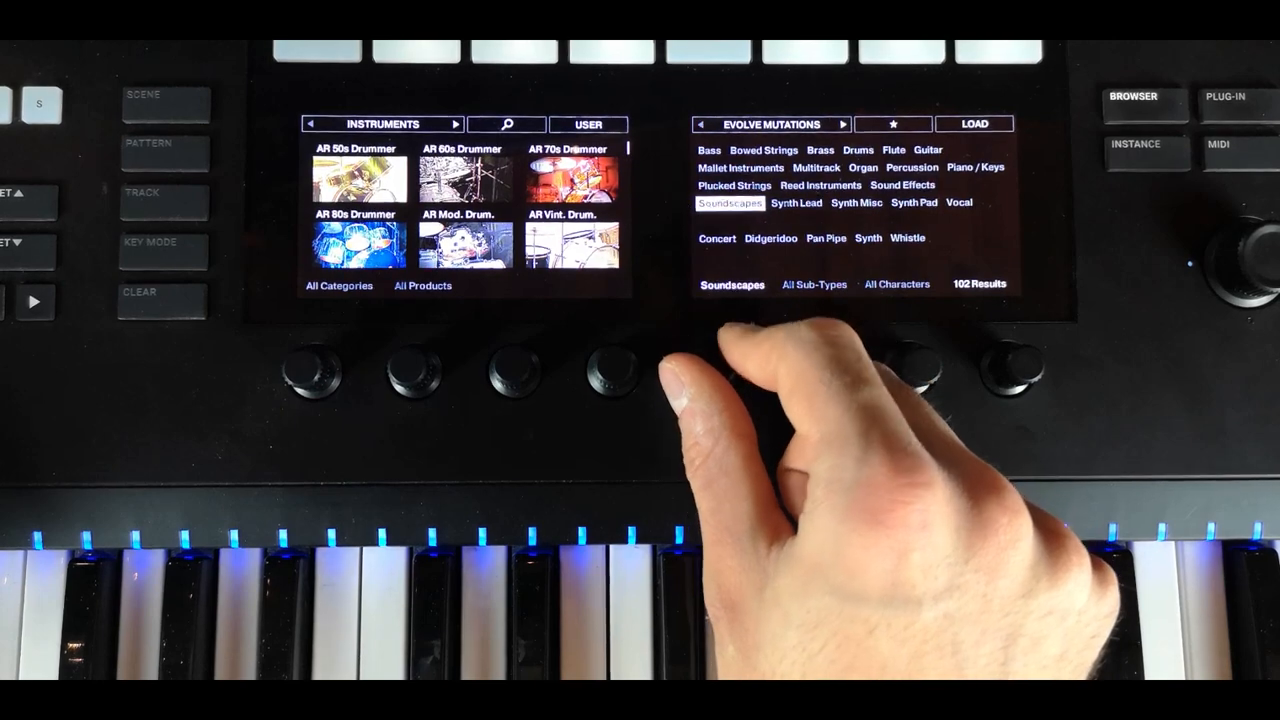
click(820, 184)
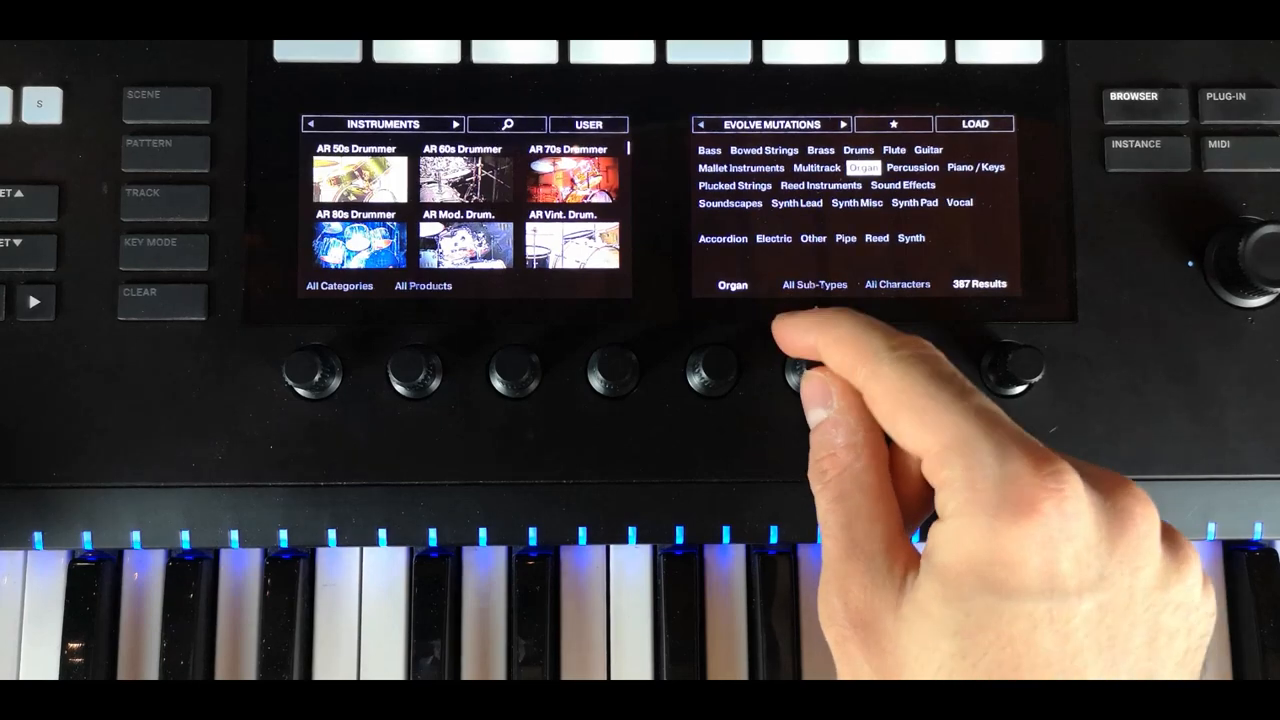
Select the Accordion sub-type, leaving 9 Organ presets
click(722, 238)
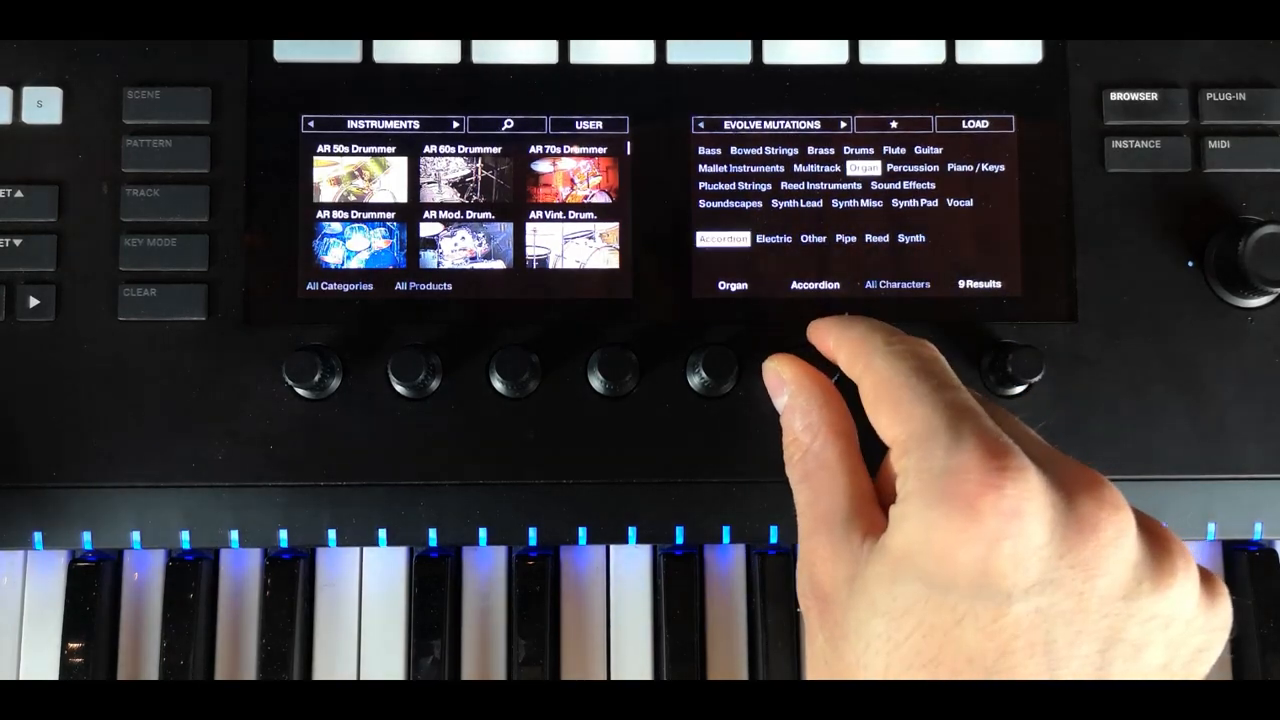
click(772, 238)
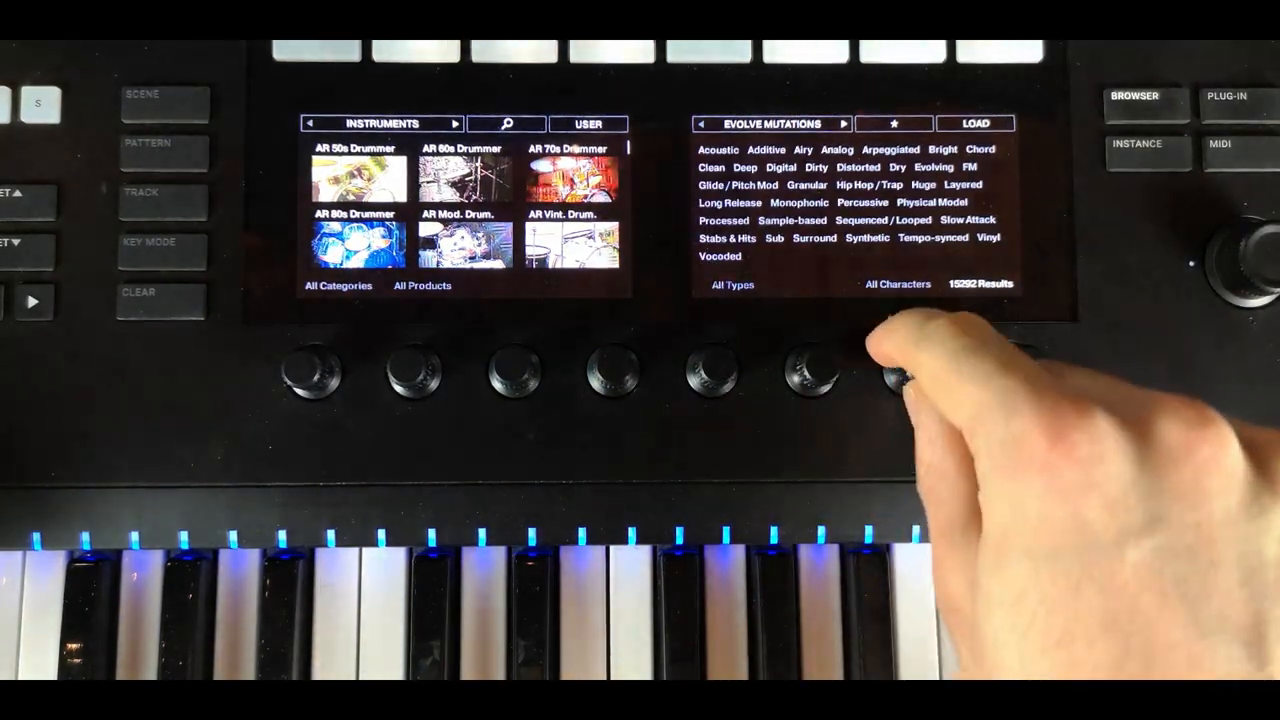
Set Type back to All Types so all 15292 presets and character tags show
click(744, 168)
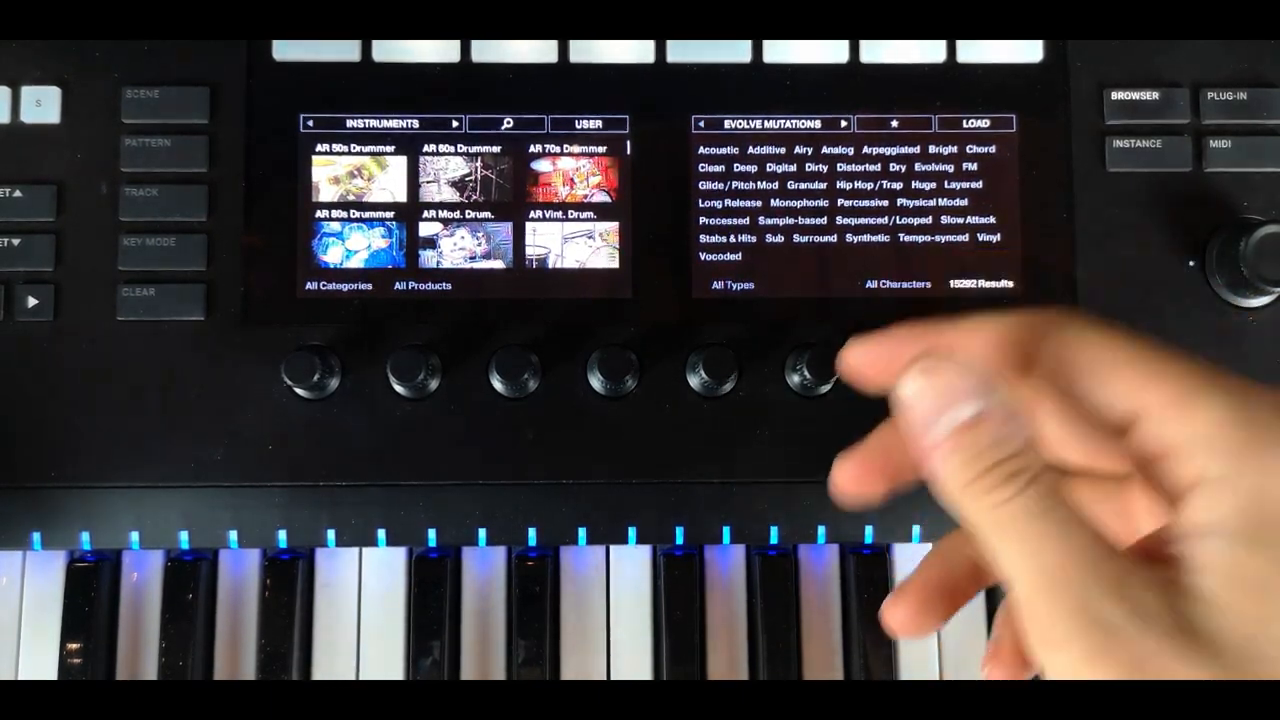
click(836, 148)
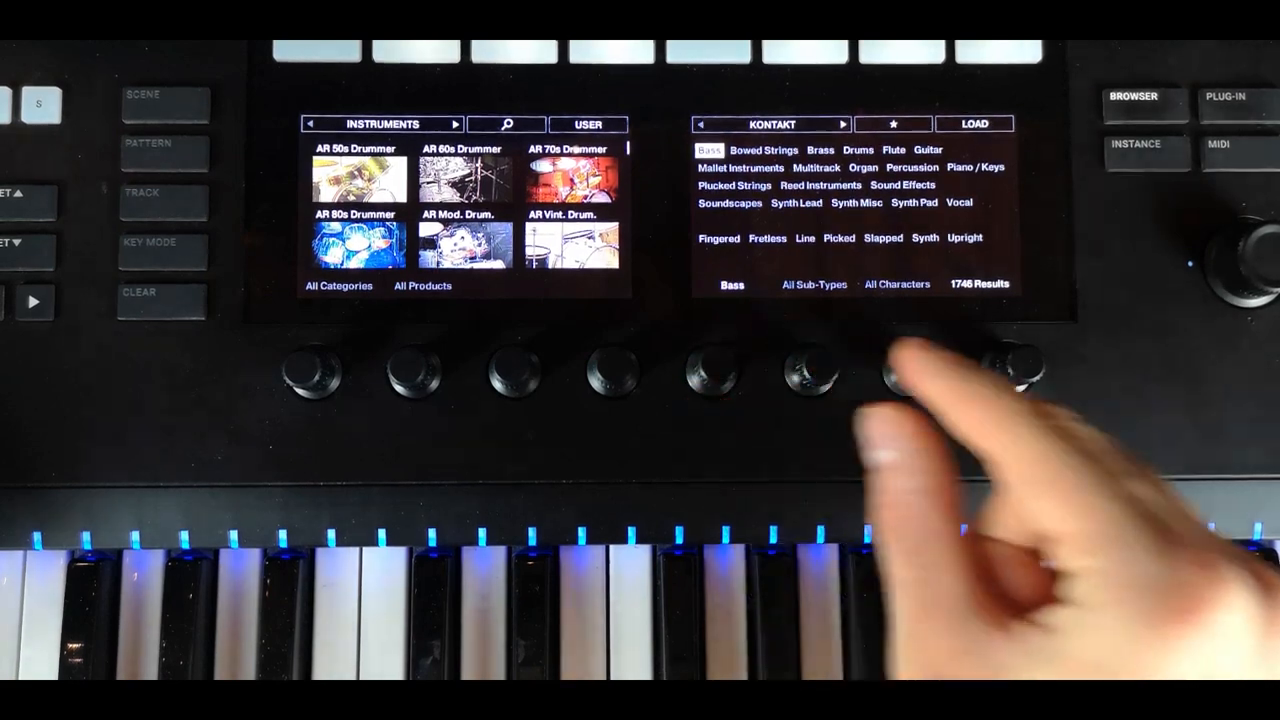
Turn on the favourites star so only favourite Kontakt Bass presets show
click(892, 124)
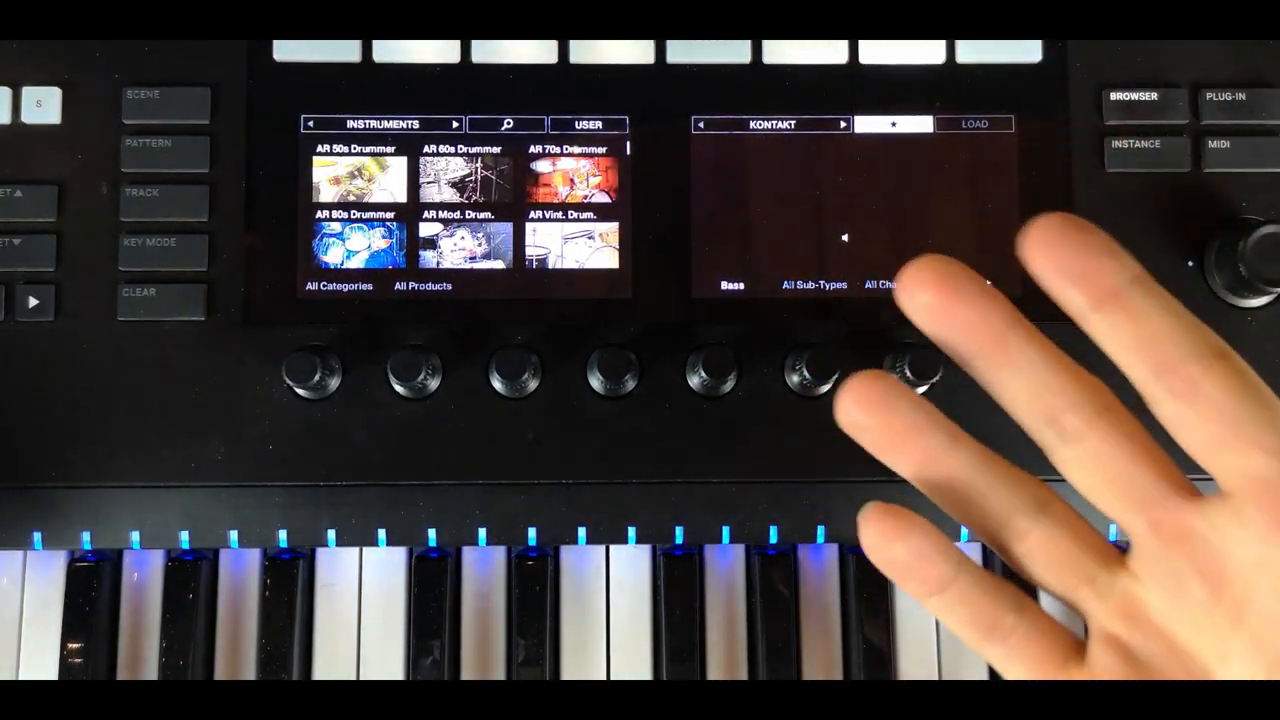